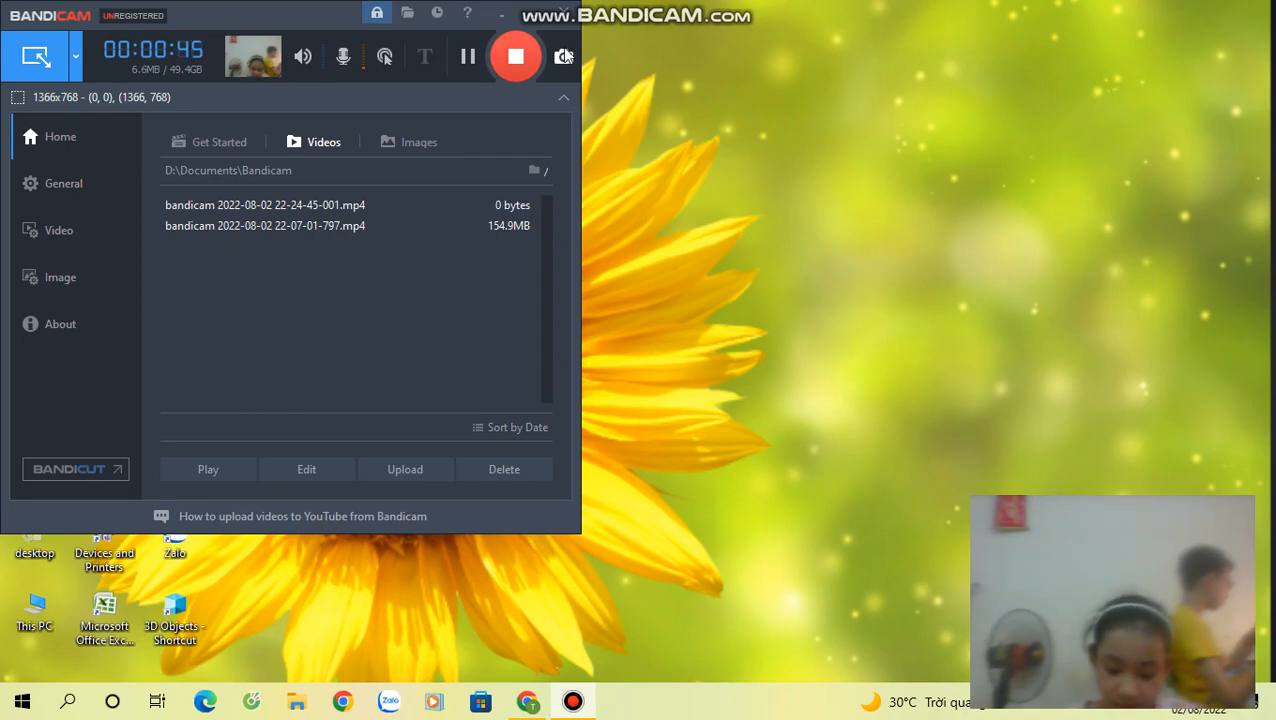
mouse_move(564, 56)
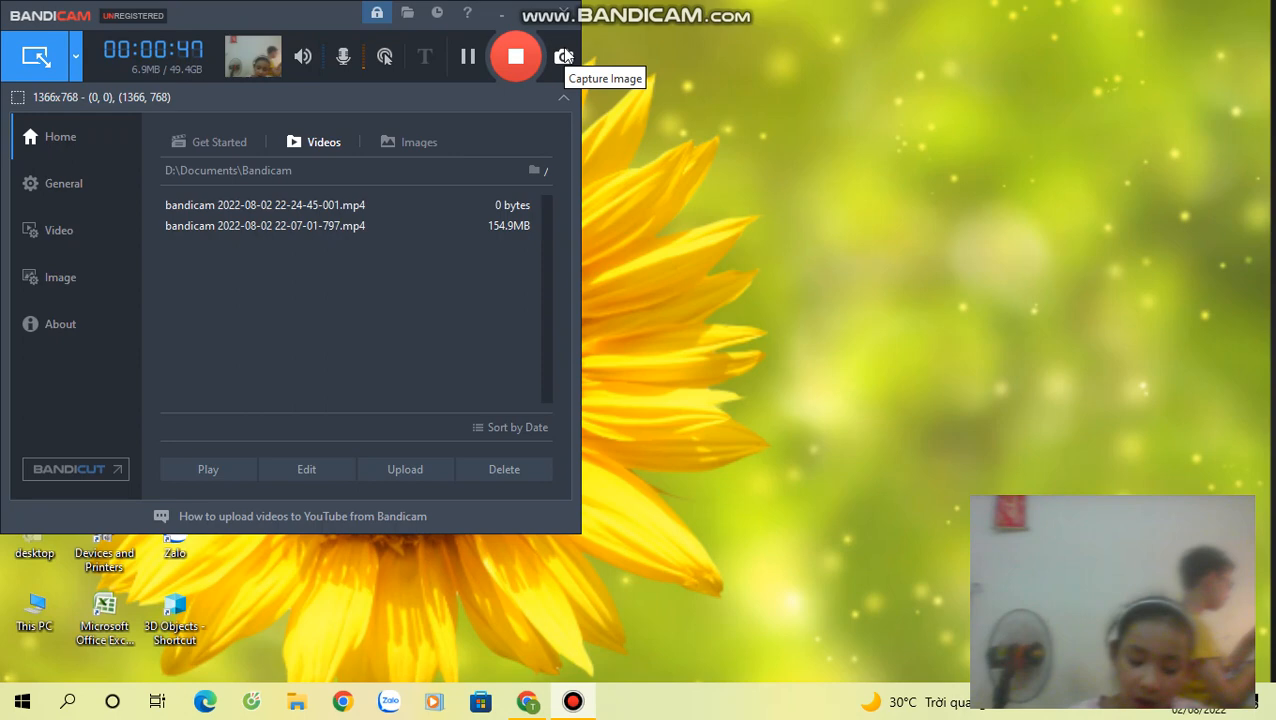